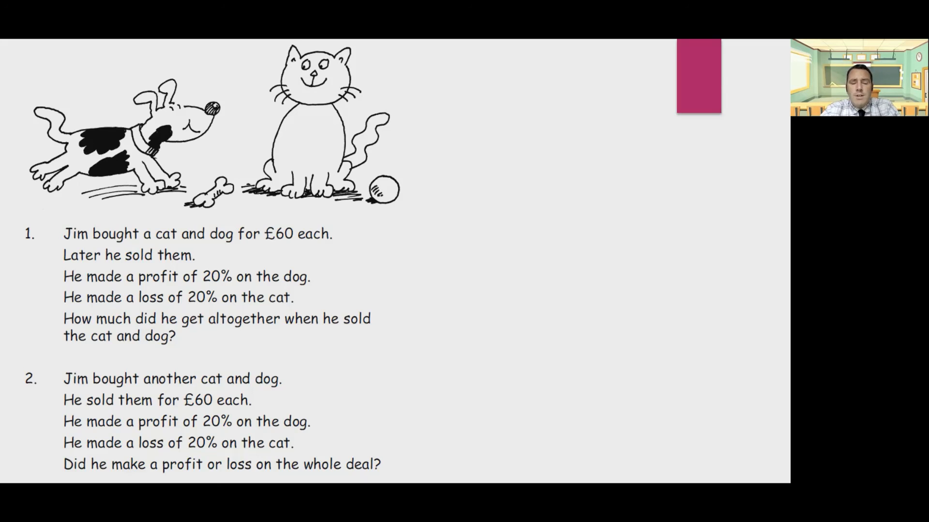
{"action": "mouse_move", "coordinate": [704, 321]}
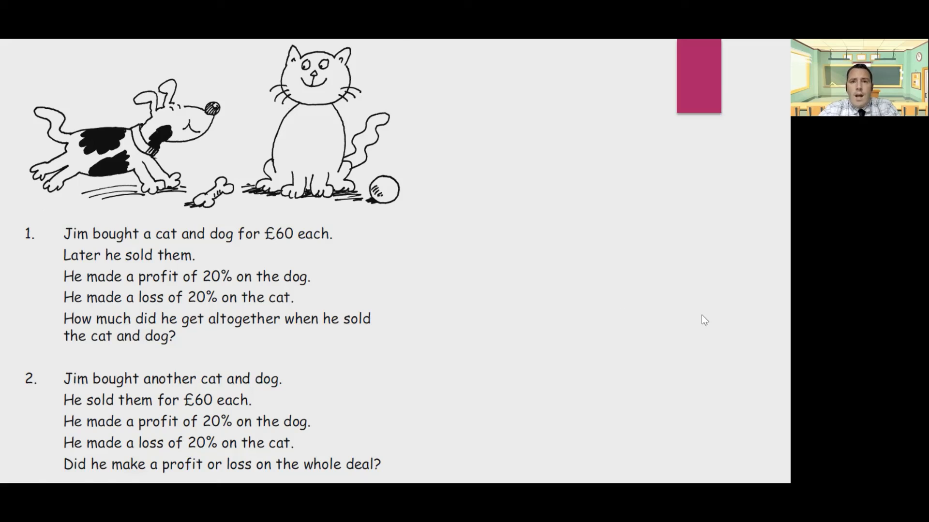
{"action": "mouse_move", "coordinate": [401, 44]}
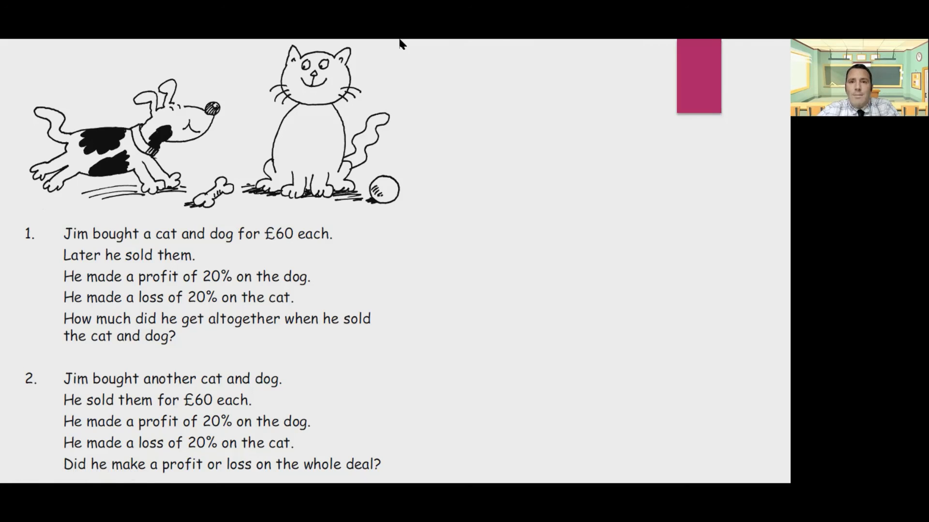